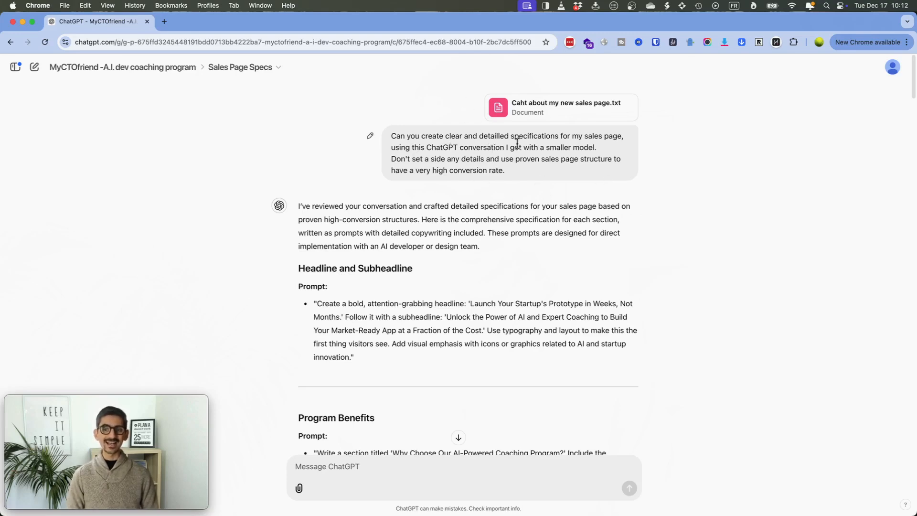
mouse_move(428, 153)
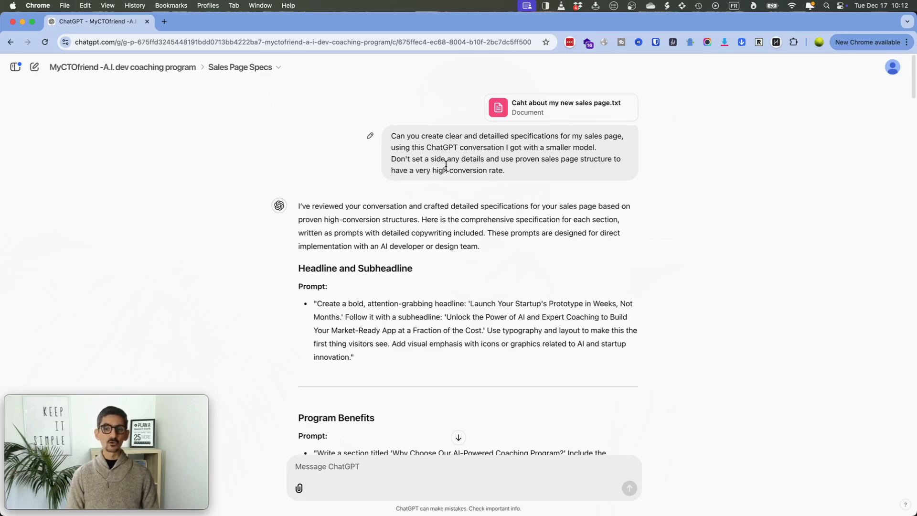
mouse_move(520, 171)
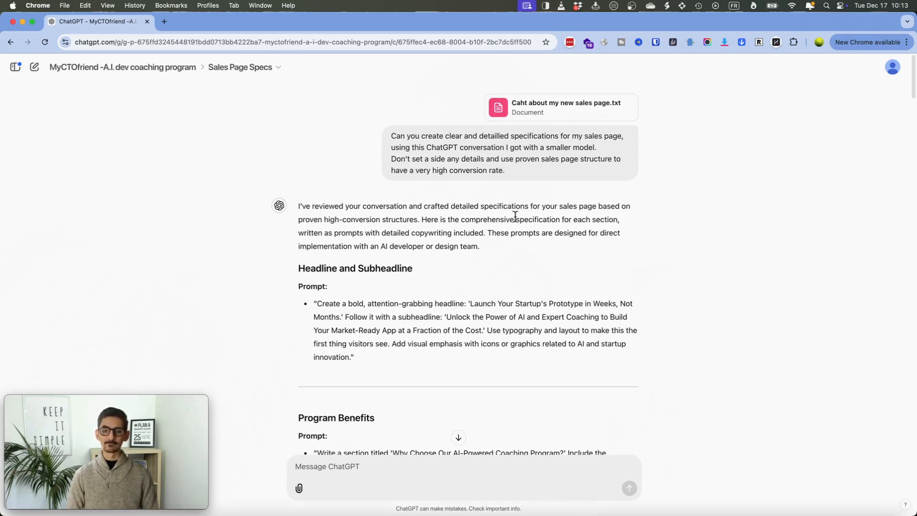
Scroll through the current page draft to look over its sections from top to bottom.
scroll(down, 3)
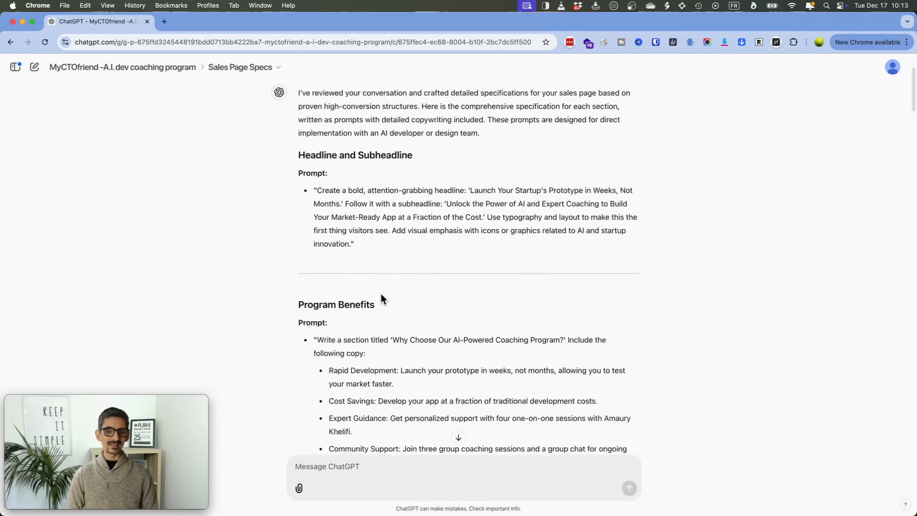
scroll(down, 3)
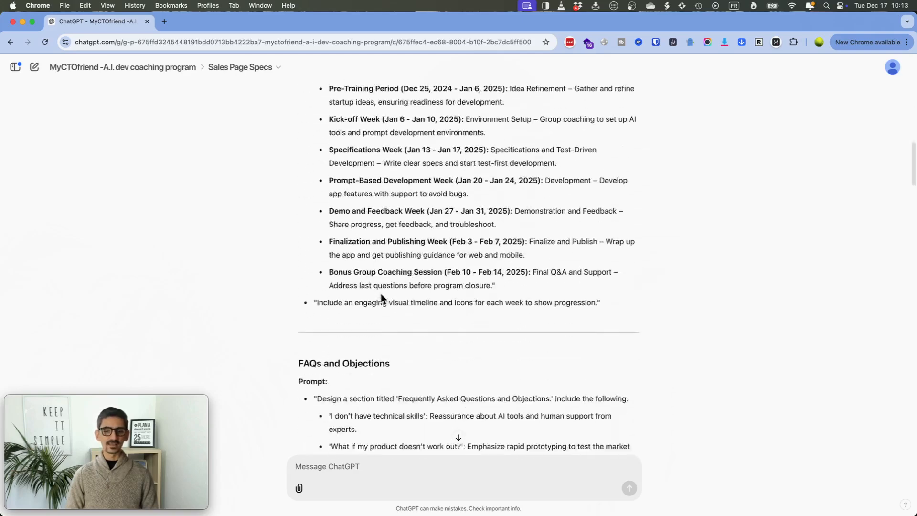
scroll(down, 3)
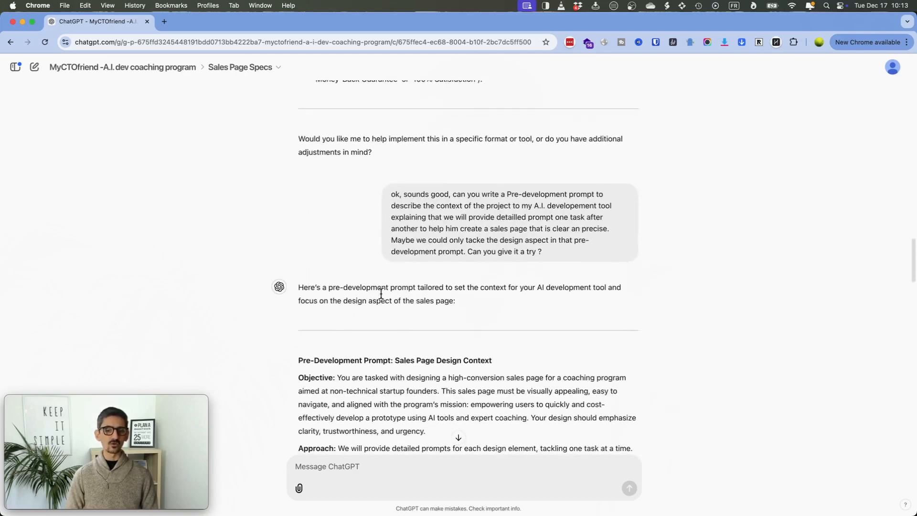
scroll(up, 3)
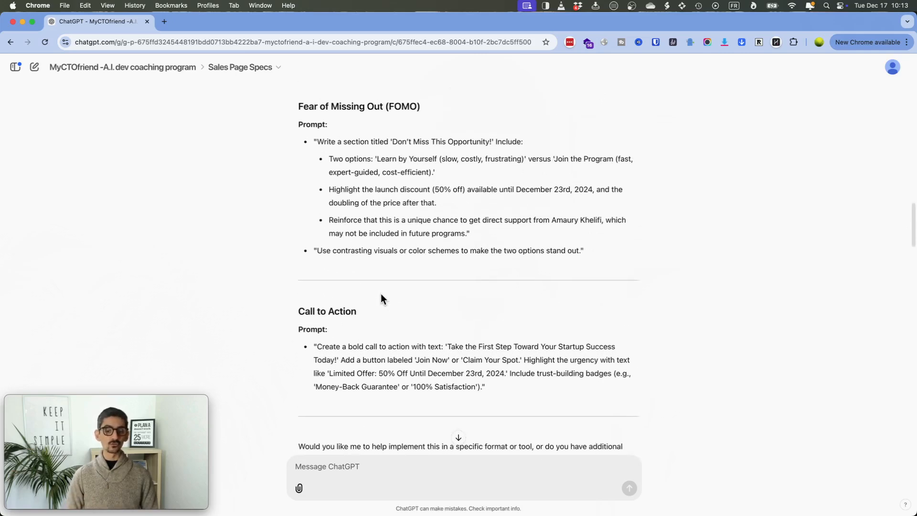
scroll(down, 3)
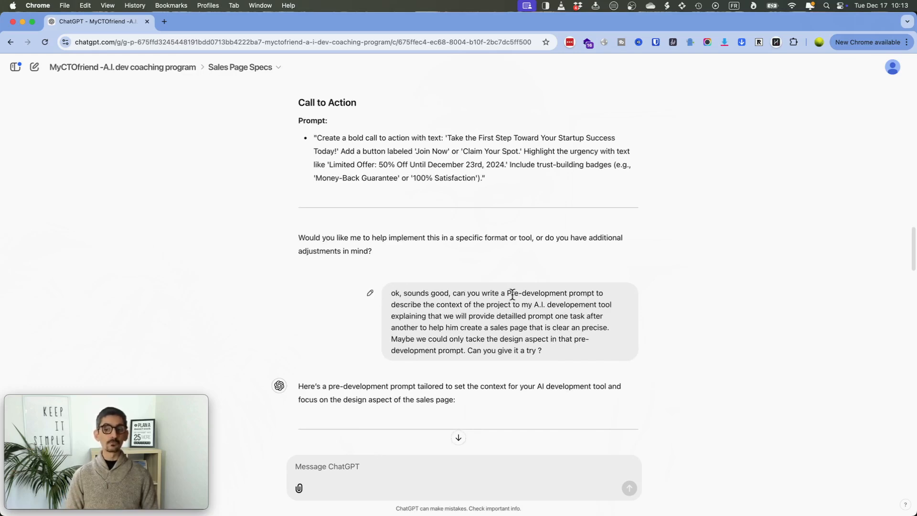
mouse_move(462, 314)
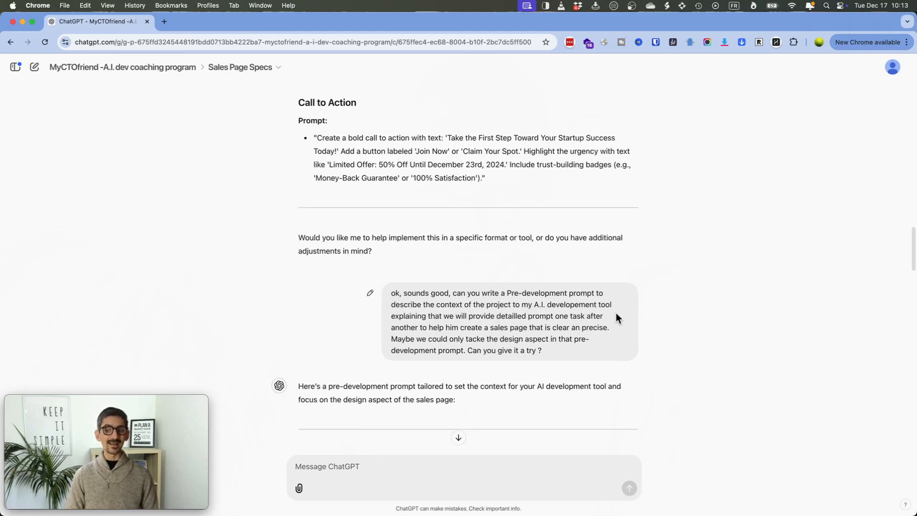
mouse_move(506, 309)
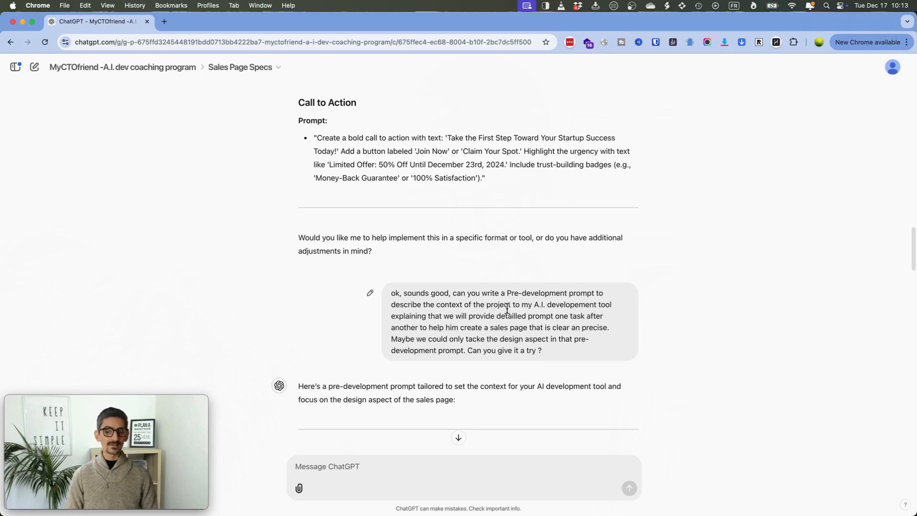
scroll(down, 3)
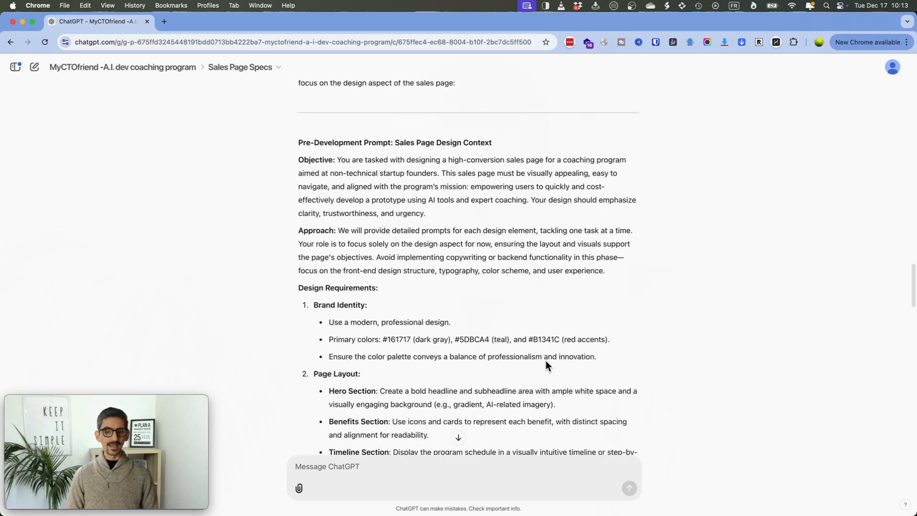
scroll(down, 3)
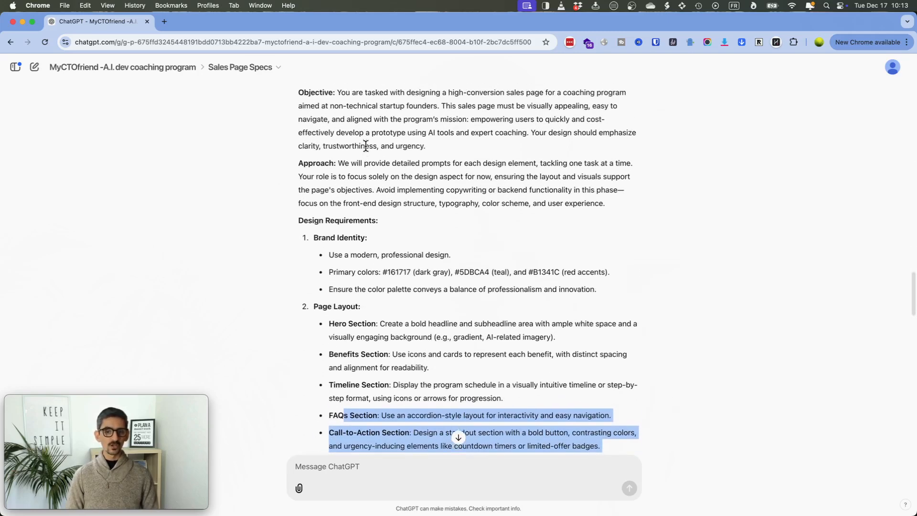
scroll(up, 3)
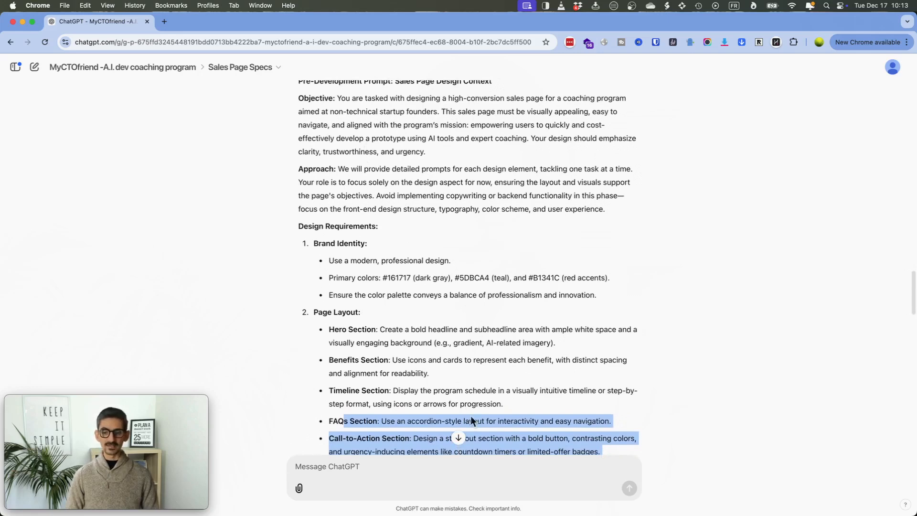
scroll(down, 3)
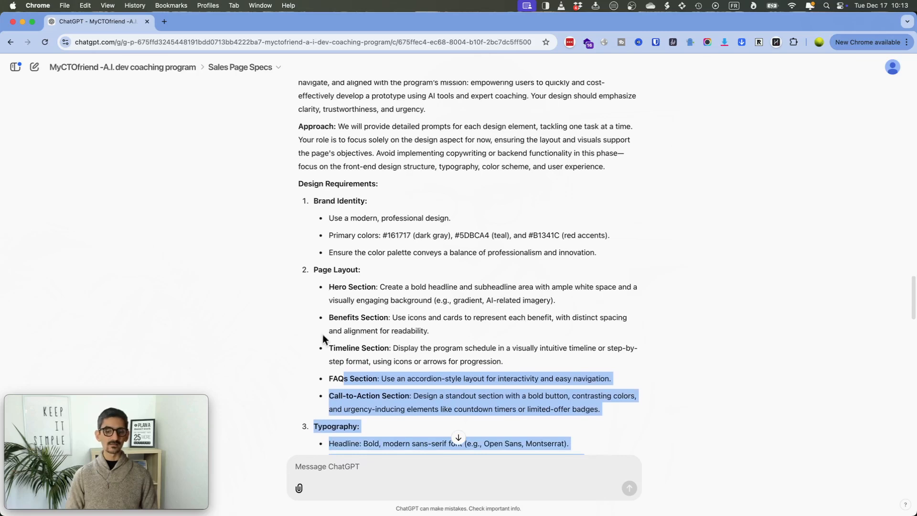
scroll(down, 3)
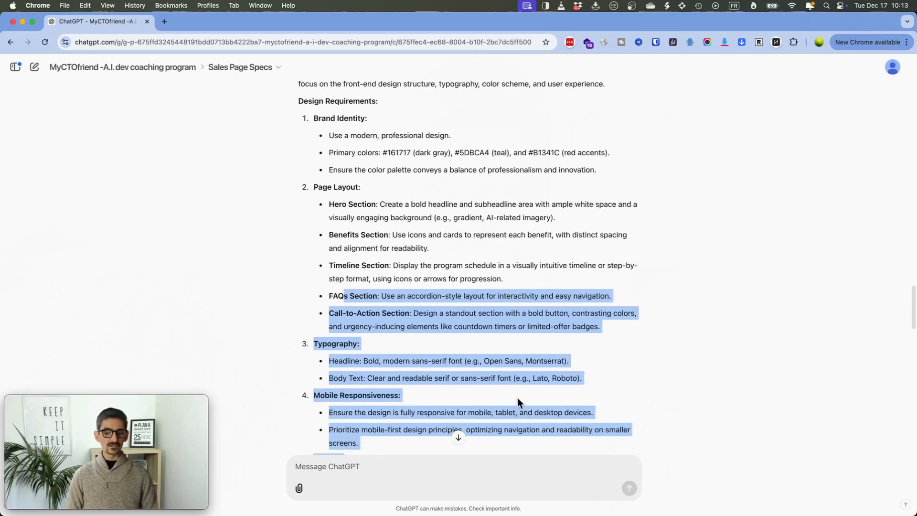
scroll(down, 3)
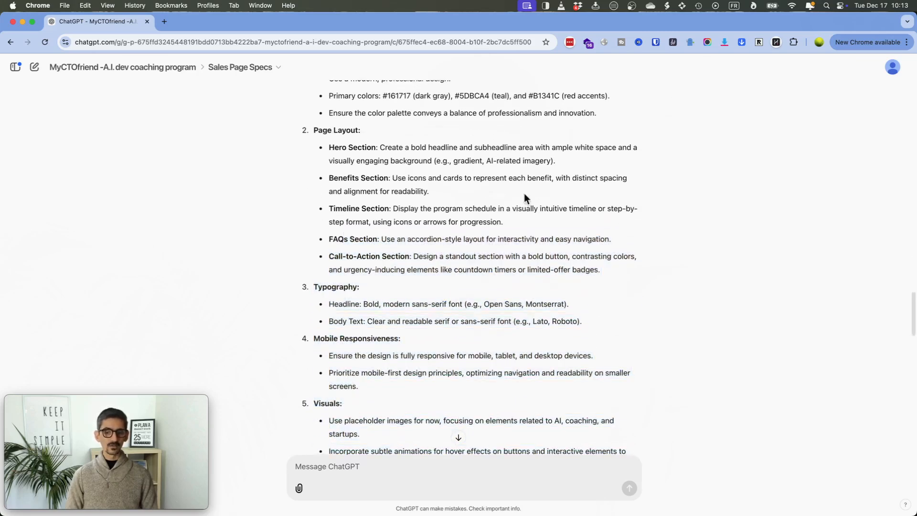
scroll(down, 3)
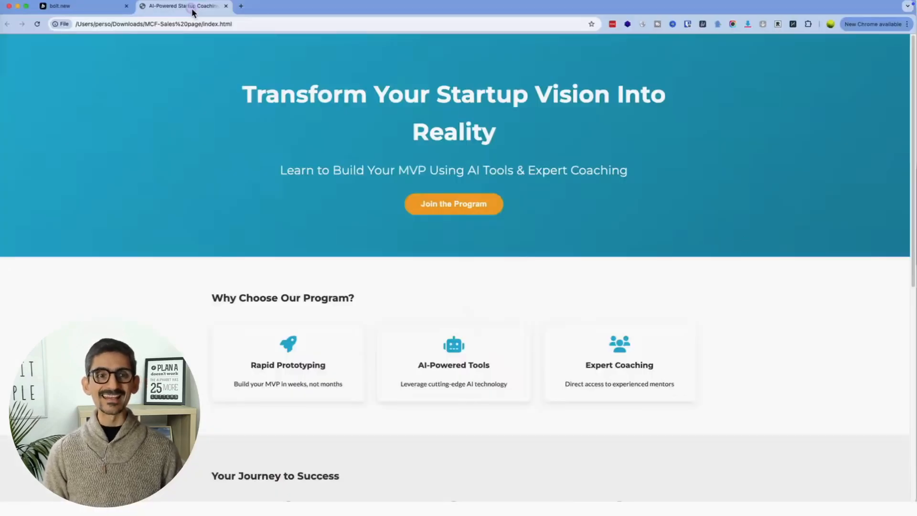
scroll(down, 3)
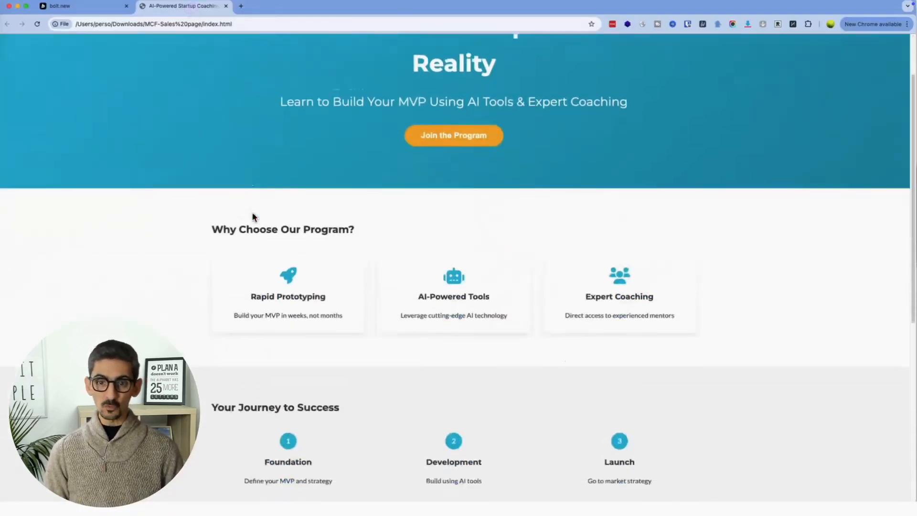
scroll(up, 3)
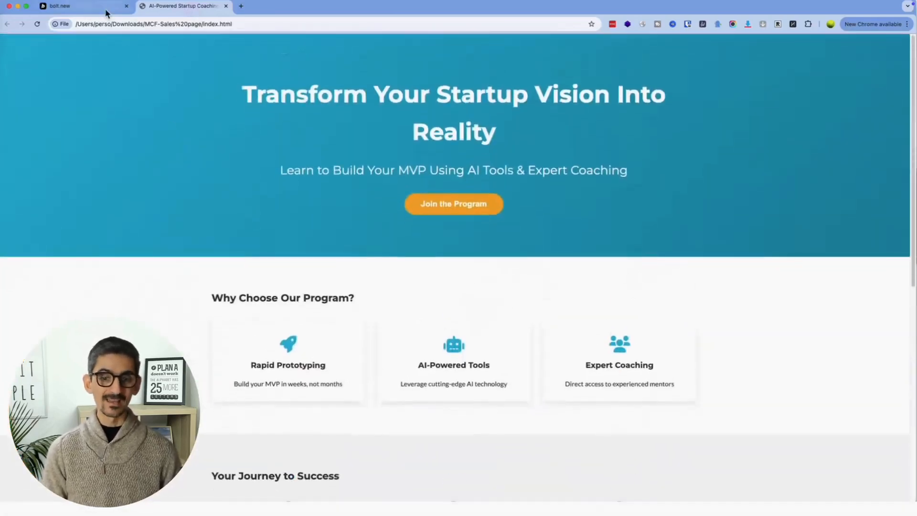
Review the Bolt.new Sales Page preview's timeline, FAQ and call to action, then view the second local draft.
click(82, 7)
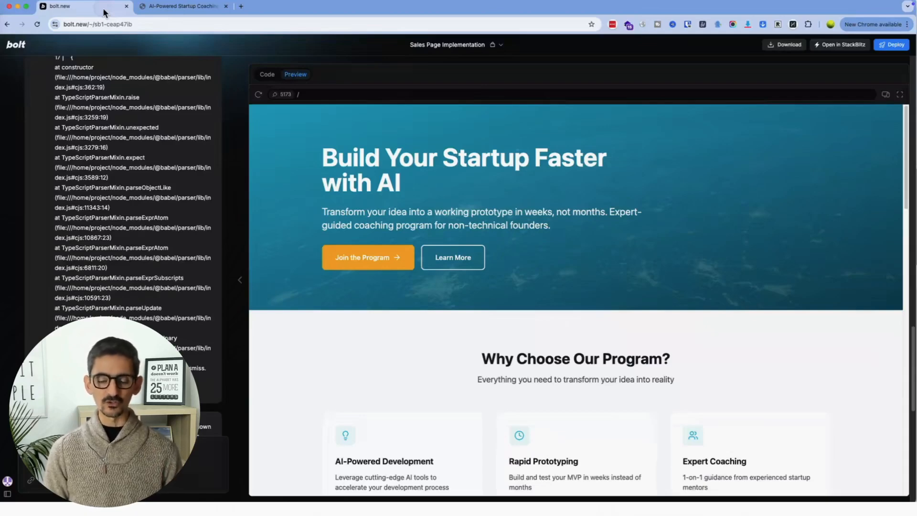
mouse_move(433, 377)
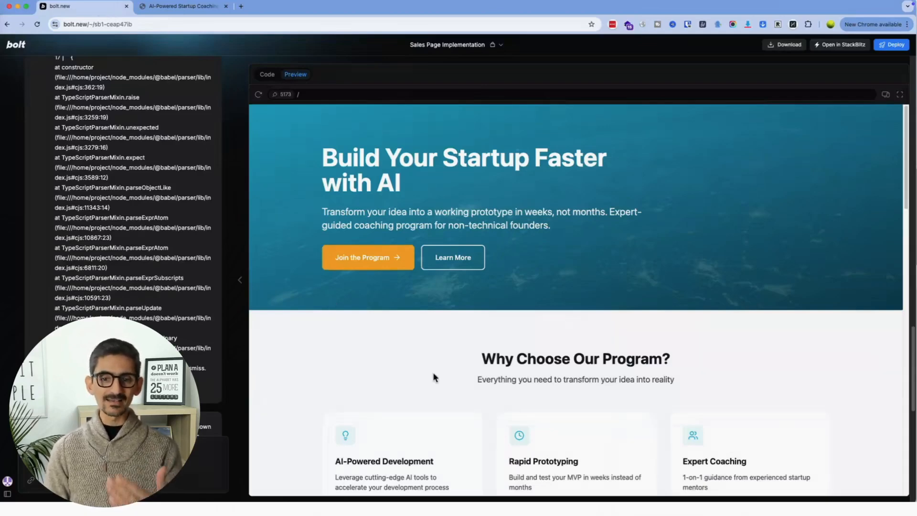
scroll(down, 3)
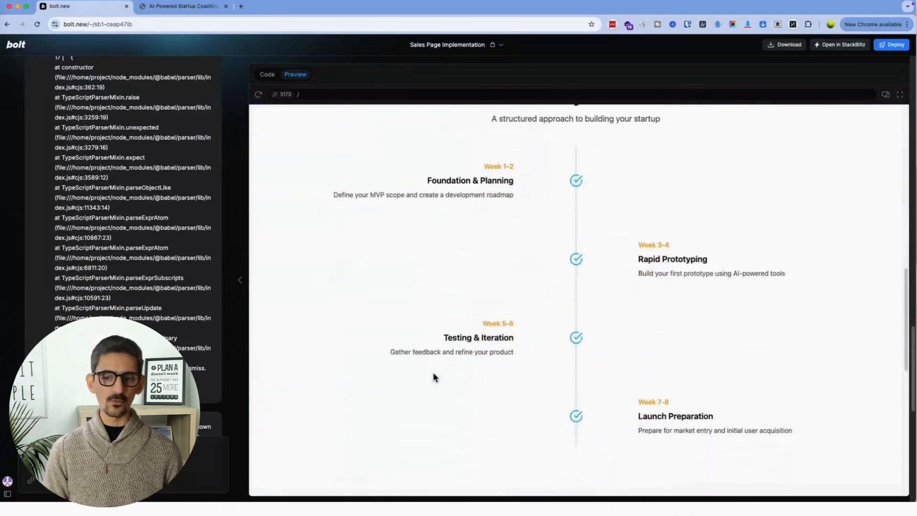
scroll(down, 3)
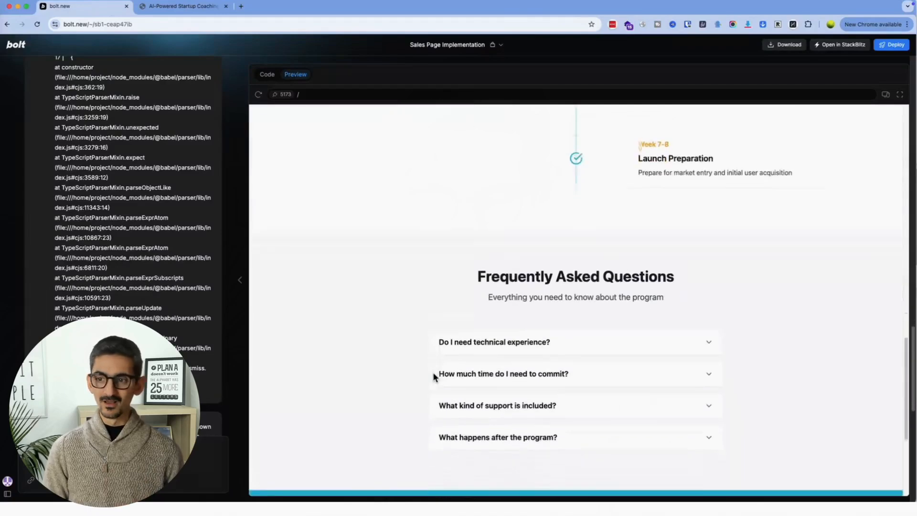
scroll(down, 3)
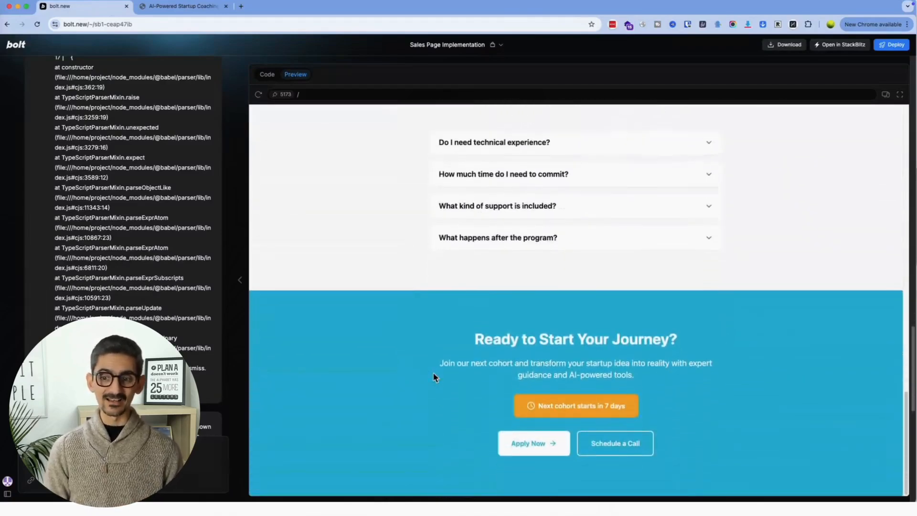
scroll(up, 3)
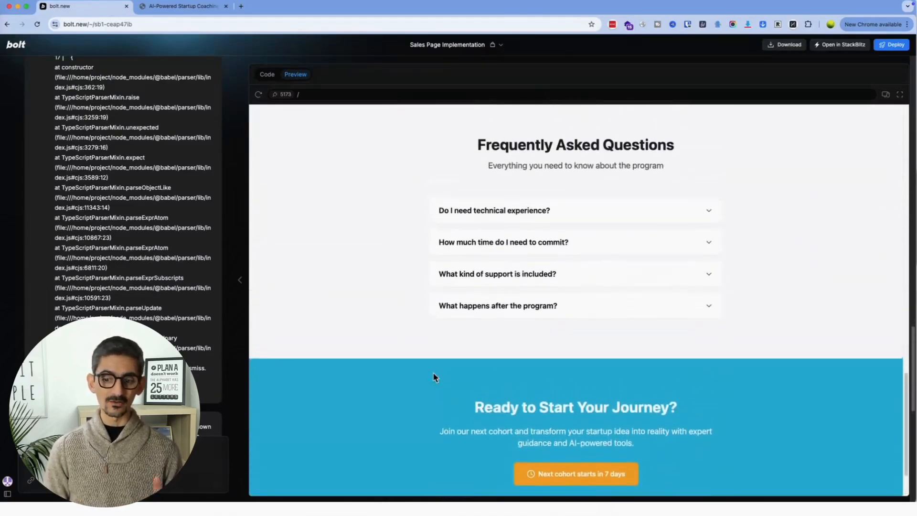
click(281, 6)
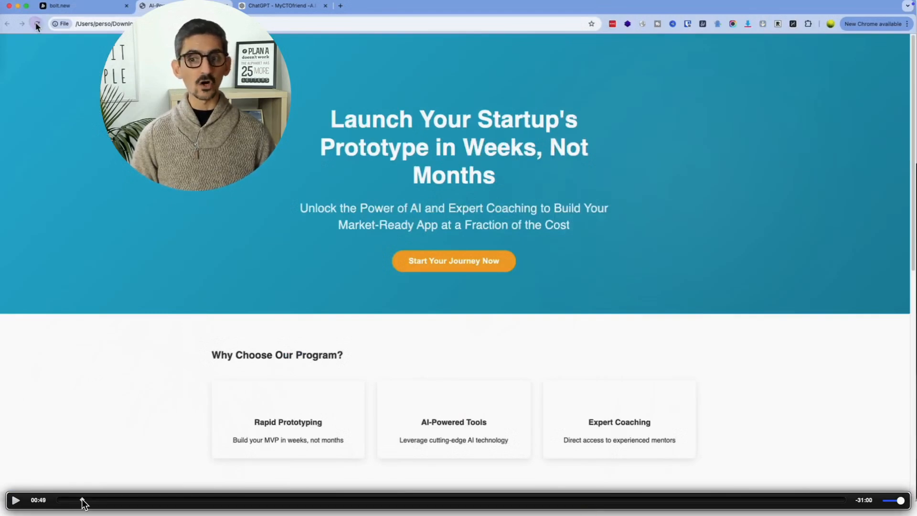
Browse the local draft's timeline, testimonials and hero, then return to the Bolt project.
click(283, 6)
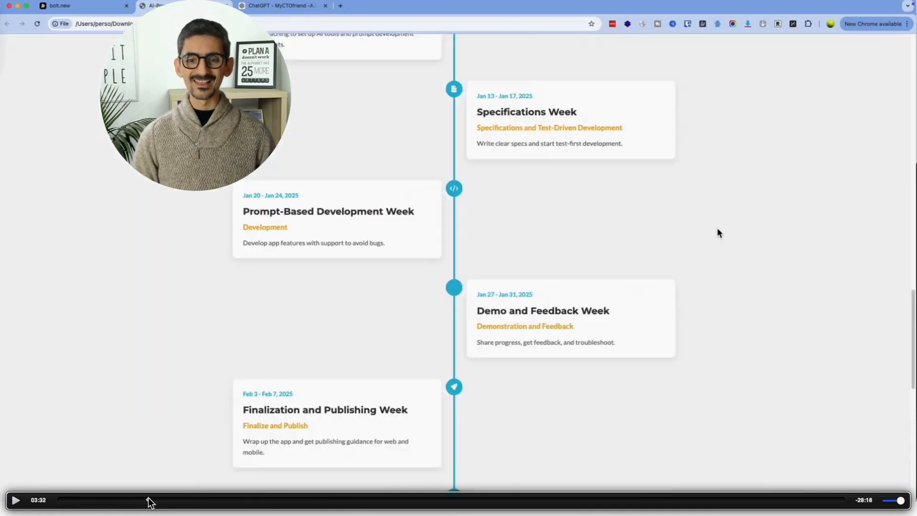
scroll(up, 3)
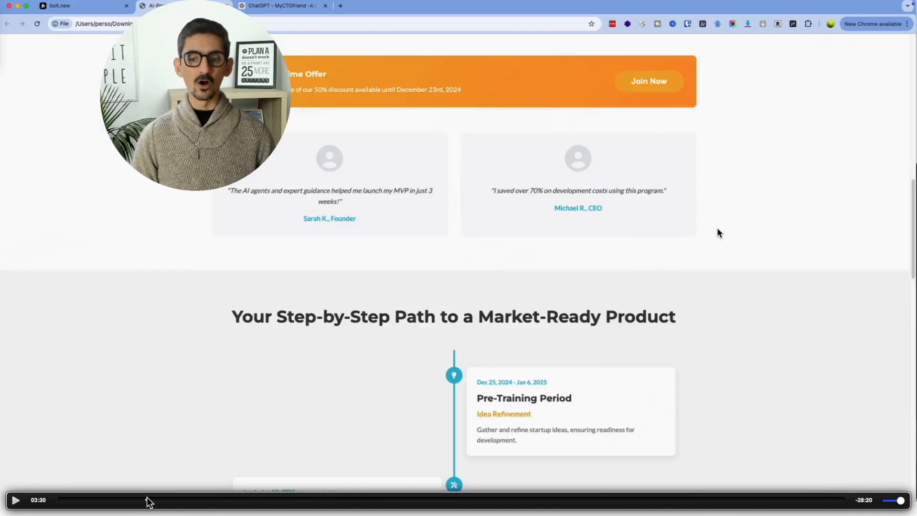
scroll(up, 3)
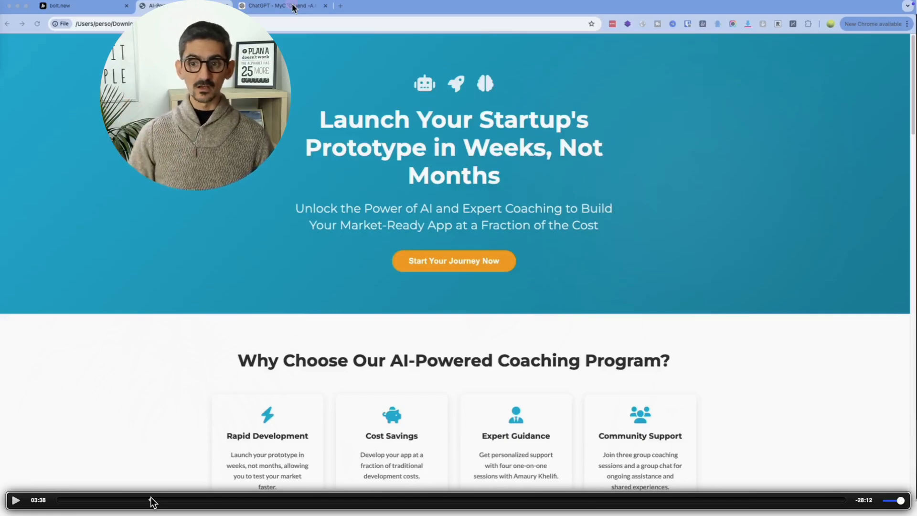
click(76, 6)
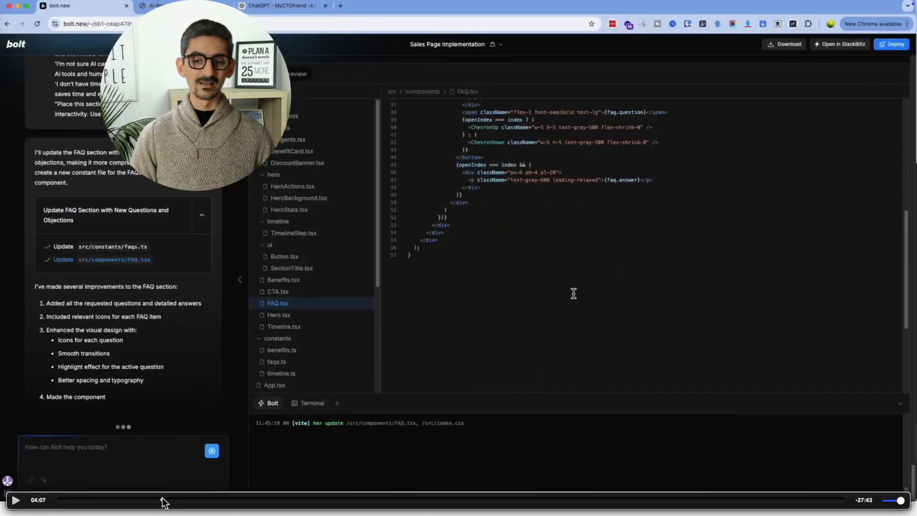
Have Bolt add a six-question FAQ and Objections section and soften the FOMO launch-offer messaging.
click(297, 74)
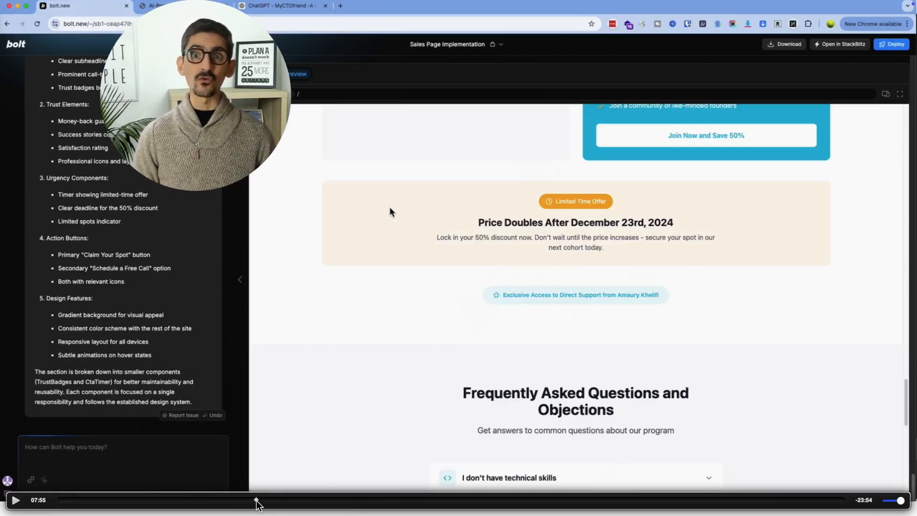
click(255, 499)
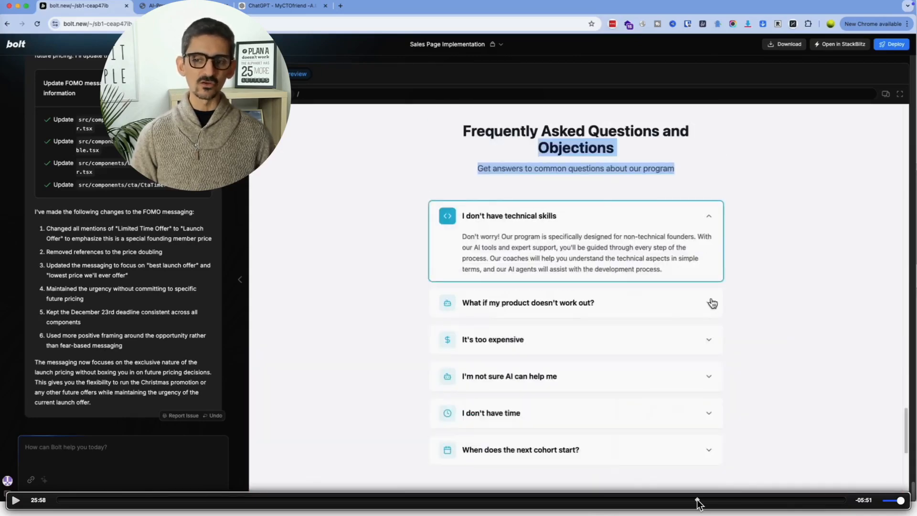
click(380, 6)
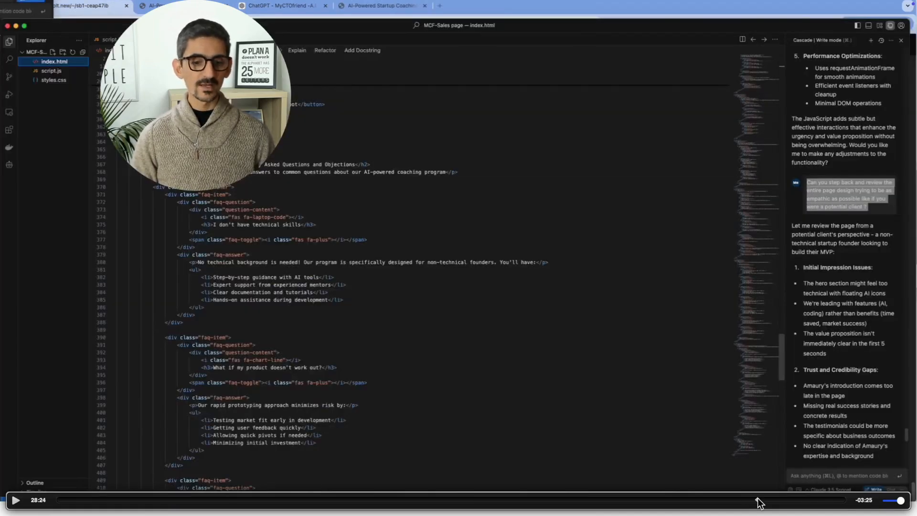
mouse_move(339, 196)
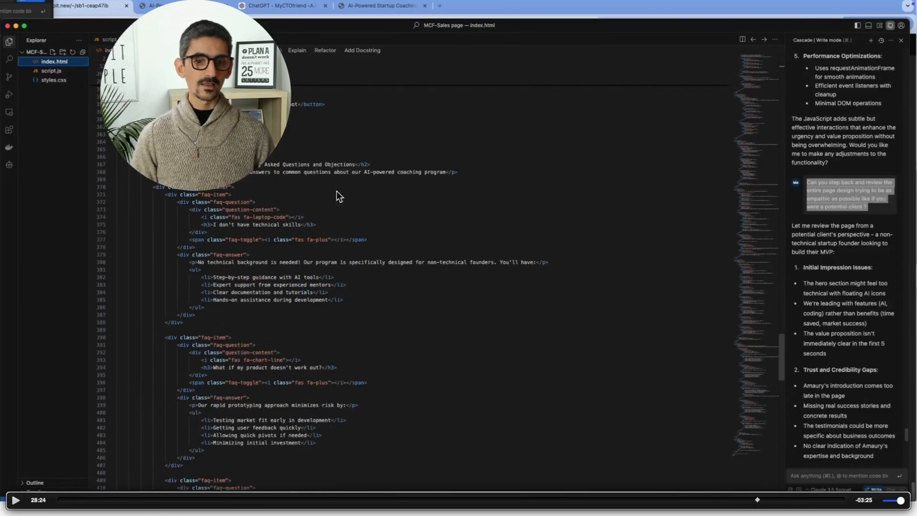
mouse_move(327, 443)
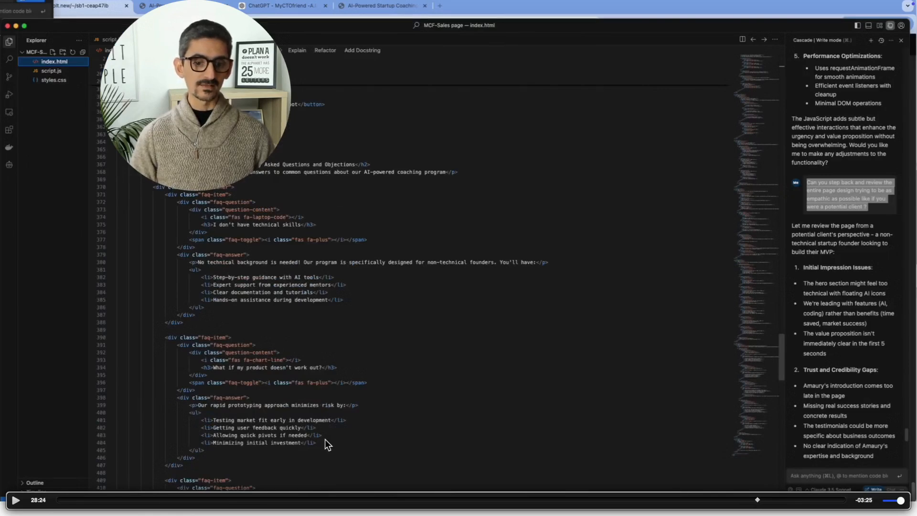
mouse_move(349, 440)
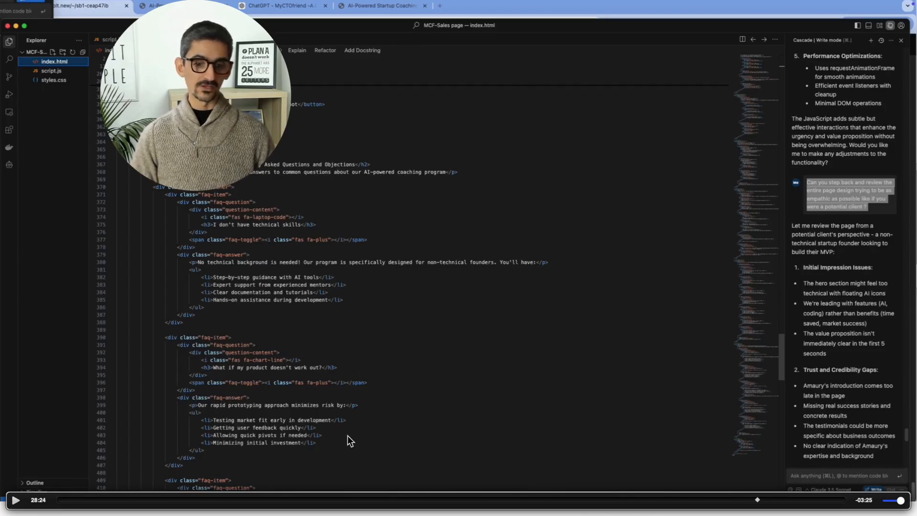
mouse_move(699, 423)
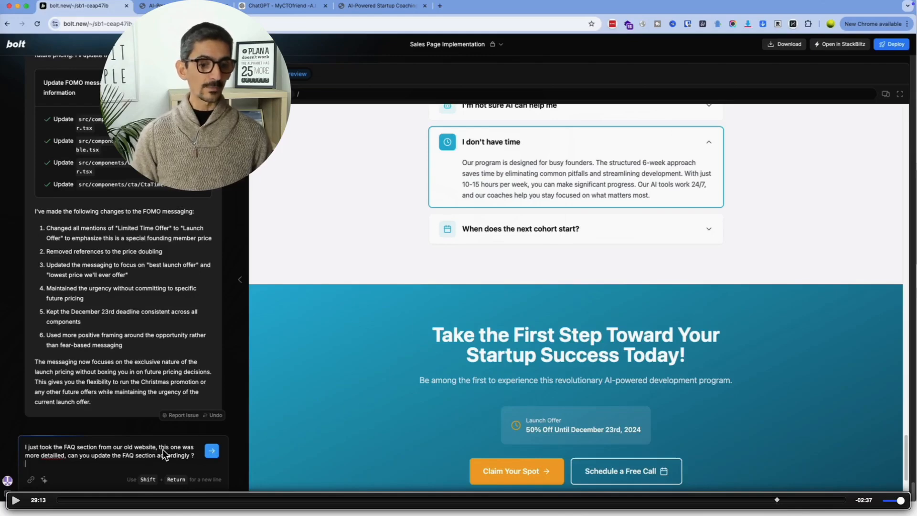
mouse_move(140, 469)
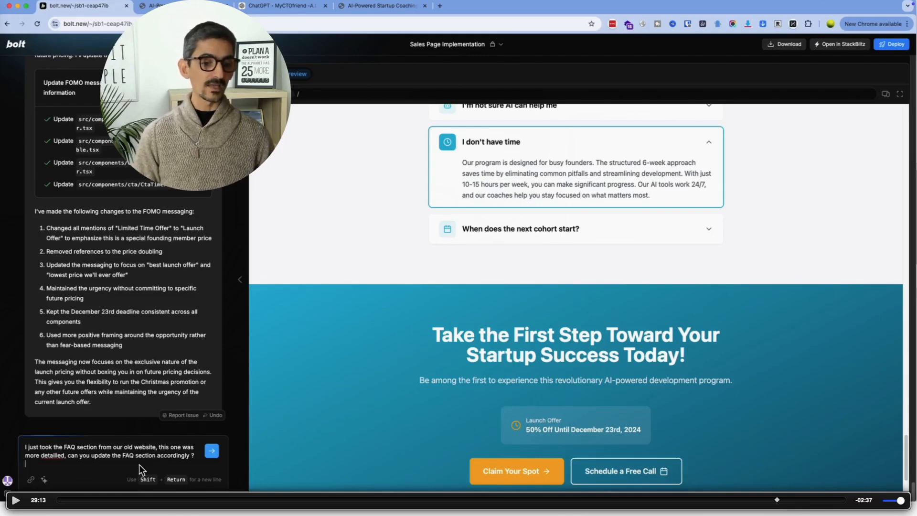
mouse_move(197, 468)
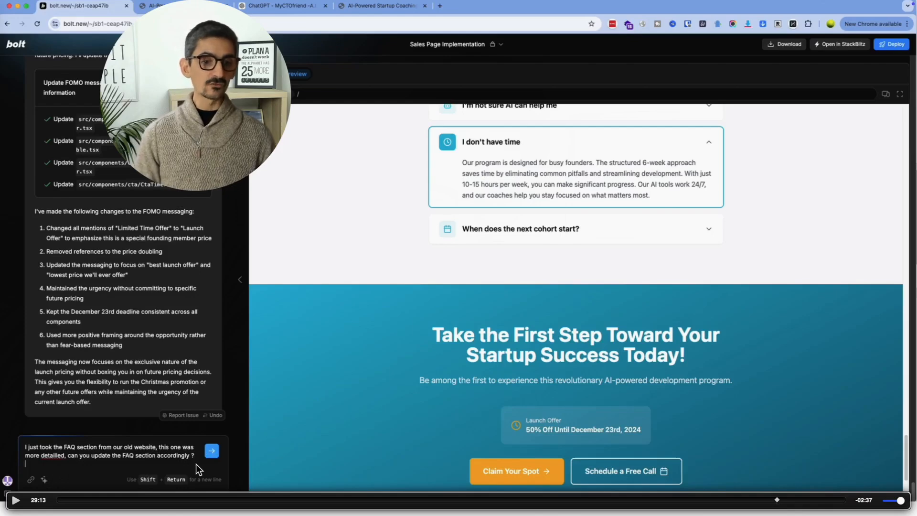
Send Bolt the old FAQ markup asking for detailed bulleted answers with a 'Still have questions?' prompt.
click(211, 450)
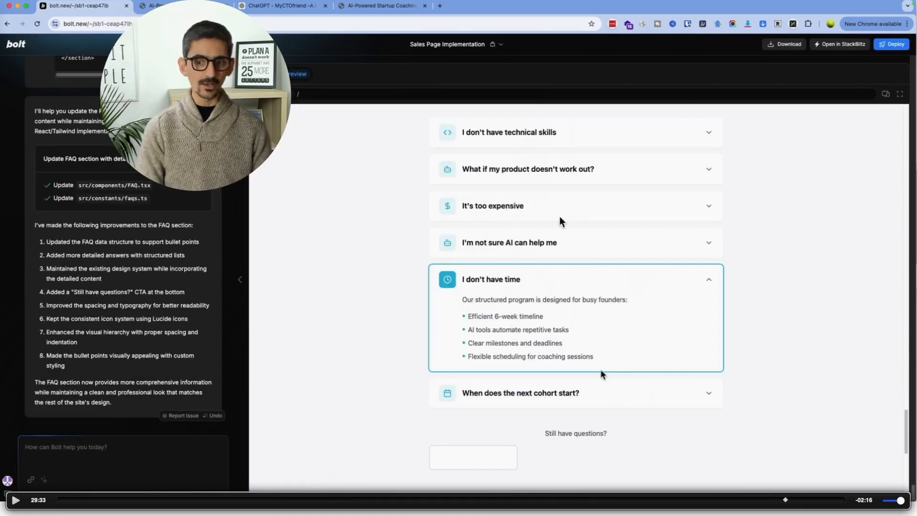
mouse_move(559, 380)
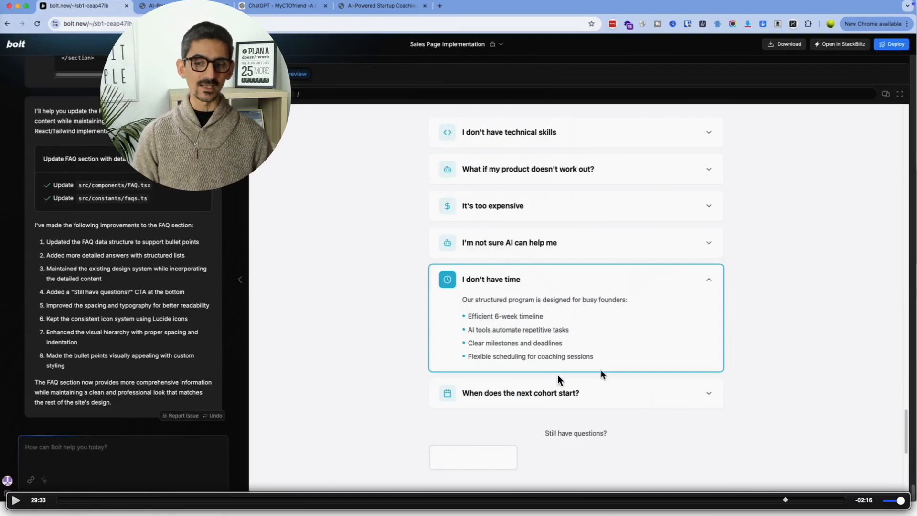
mouse_move(517, 348)
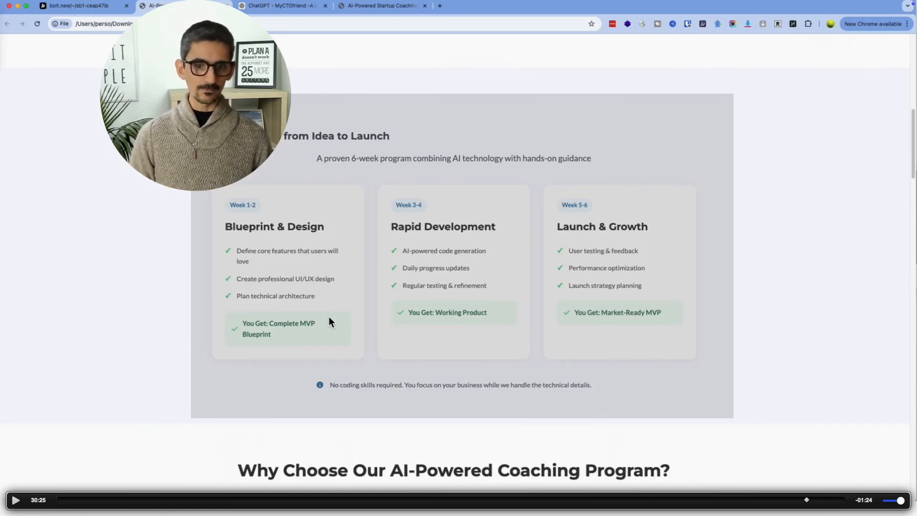
mouse_move(832, 496)
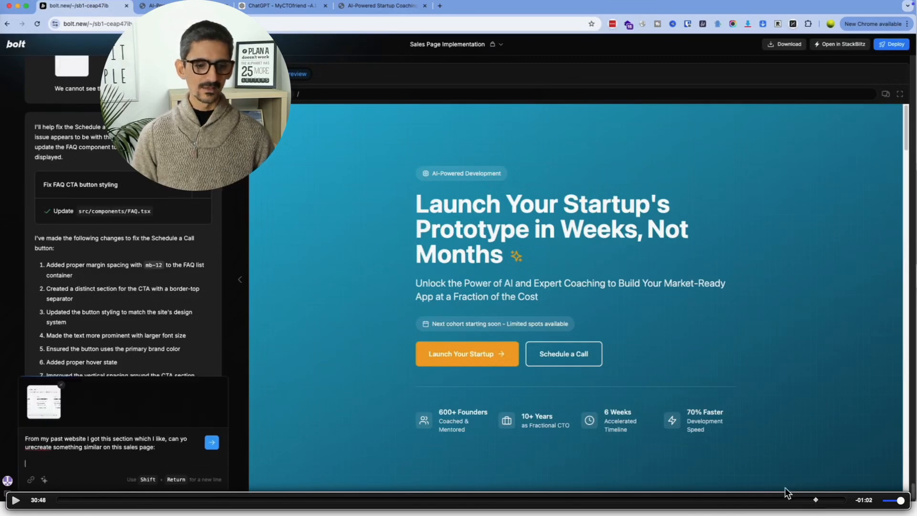
mouse_move(78, 442)
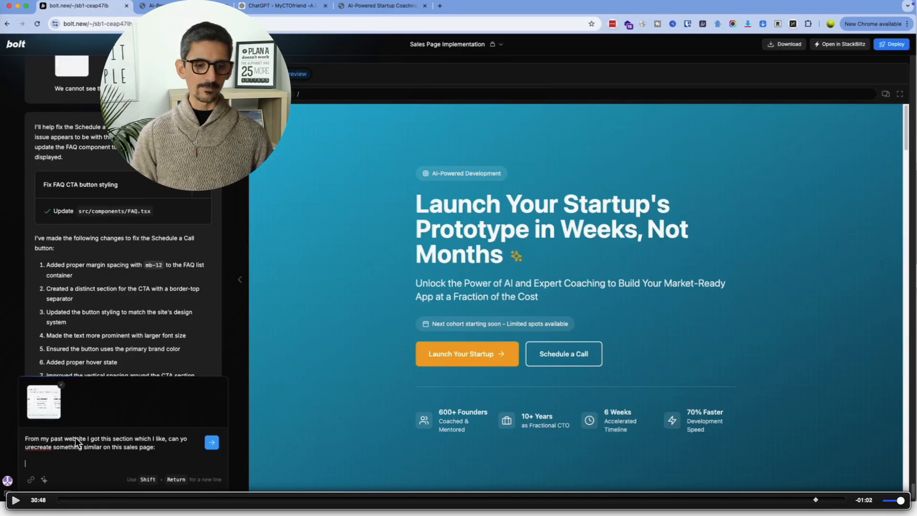
mouse_move(9, 472)
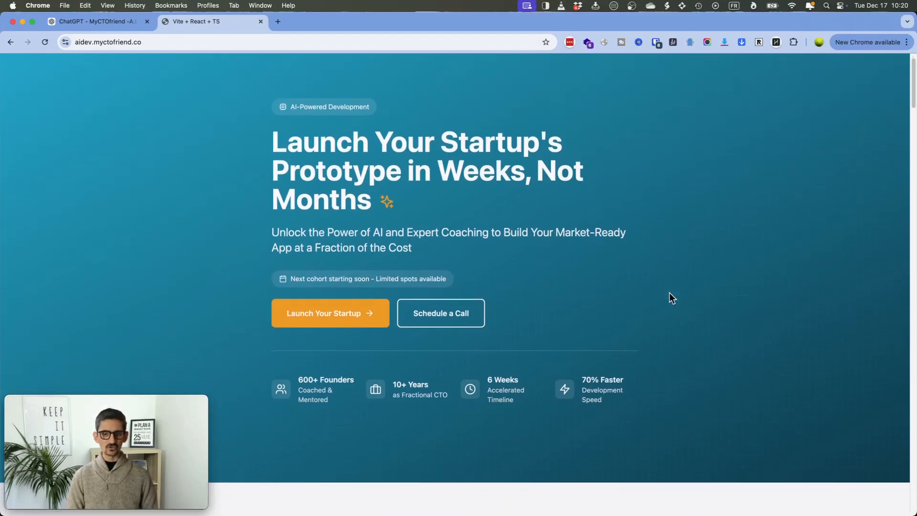
Scroll the live aidev.myctofriend.co page from hero through program boxes, timeline and FAQ to the final CTA.
scroll(down, 3)
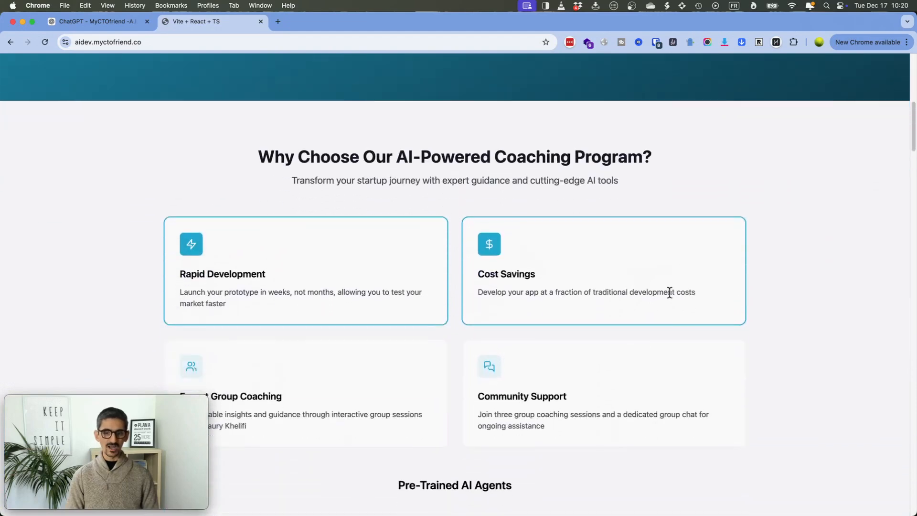
scroll(down, 3)
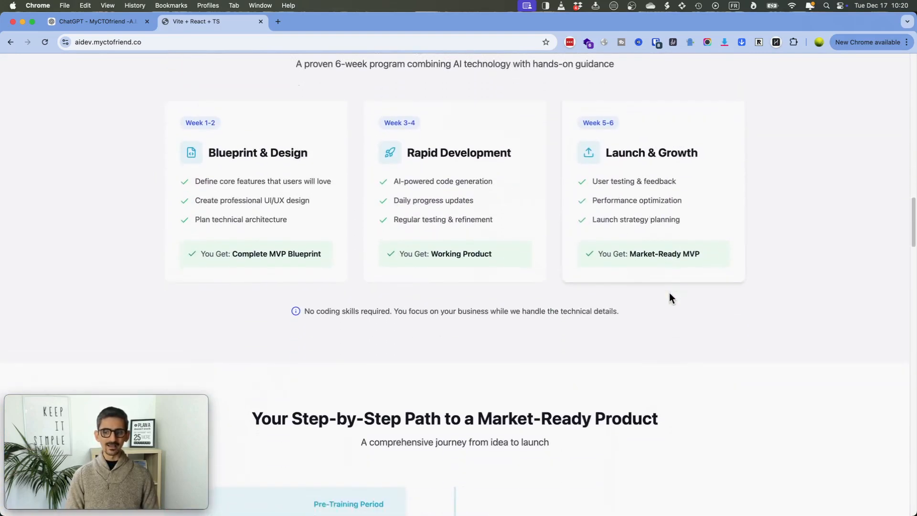
scroll(down, 3)
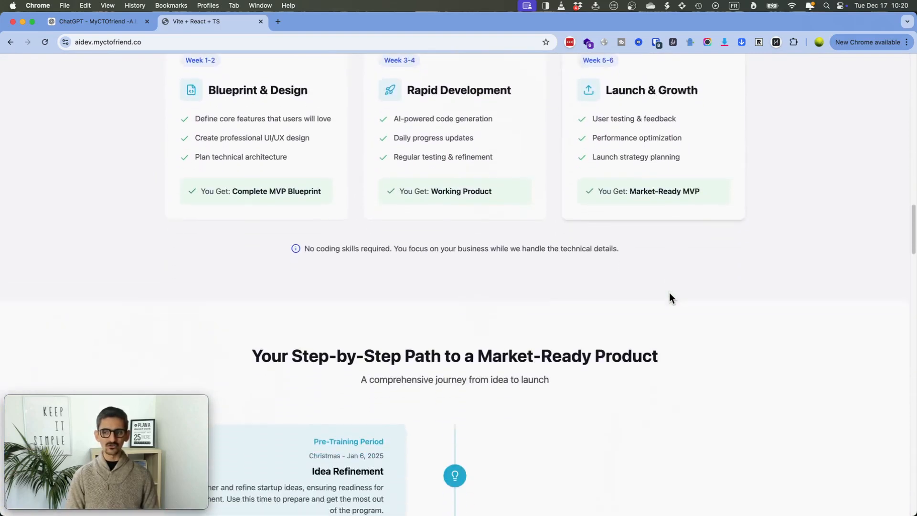
scroll(down, 3)
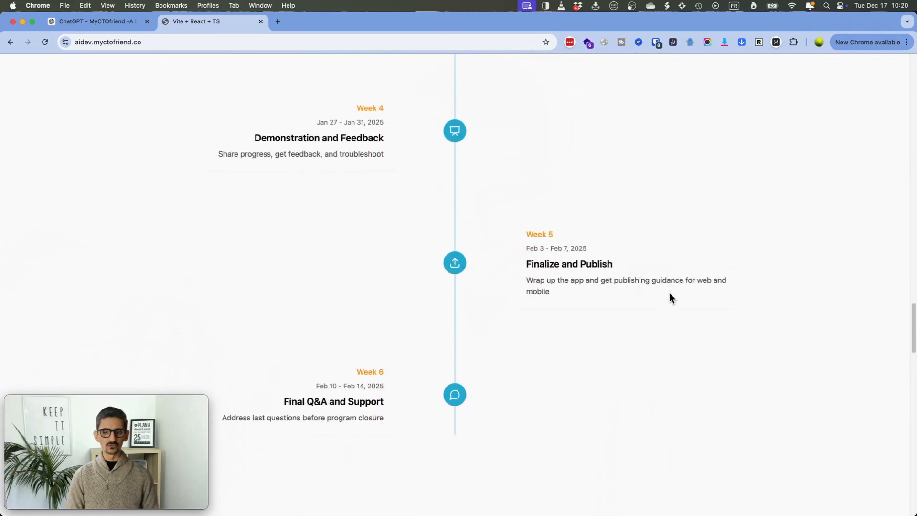
scroll(down, 3)
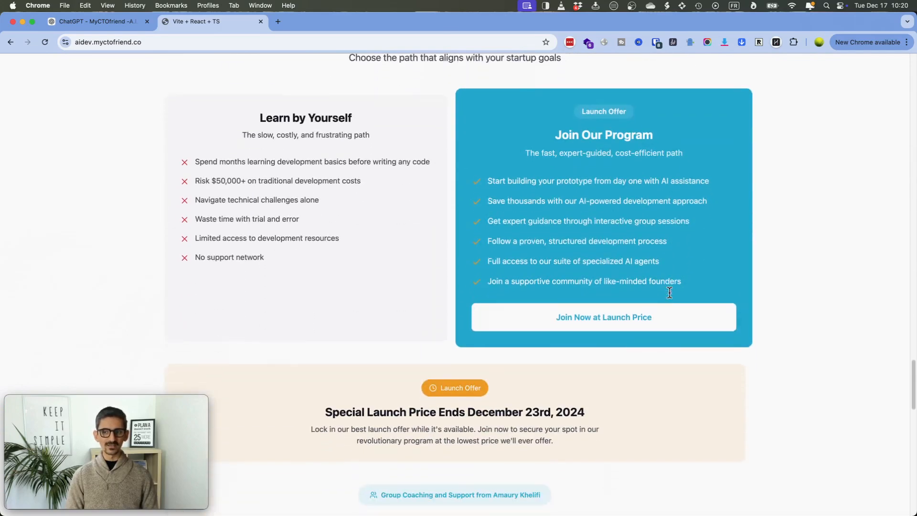
scroll(down, 3)
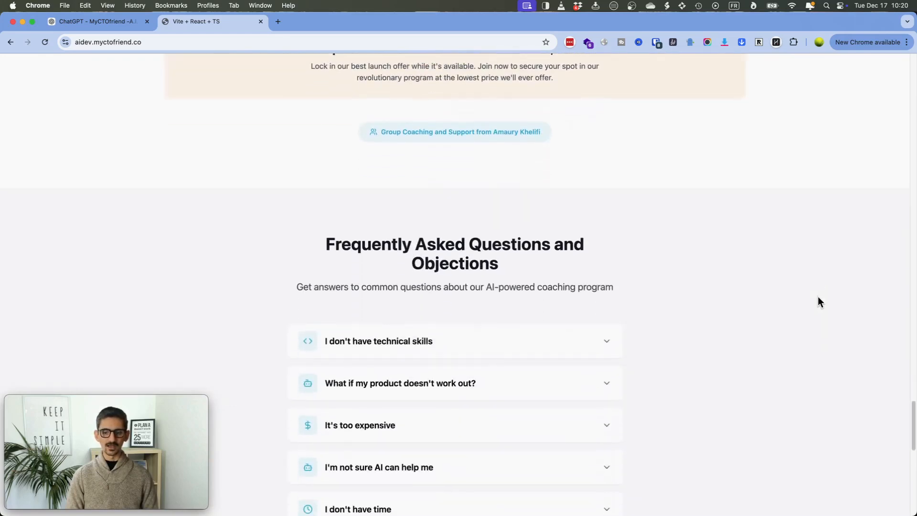
scroll(down, 3)
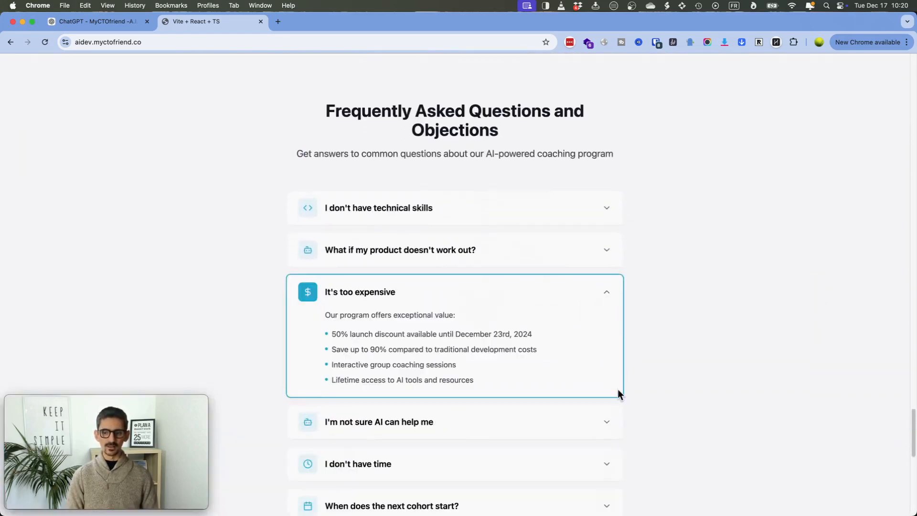
scroll(down, 3)
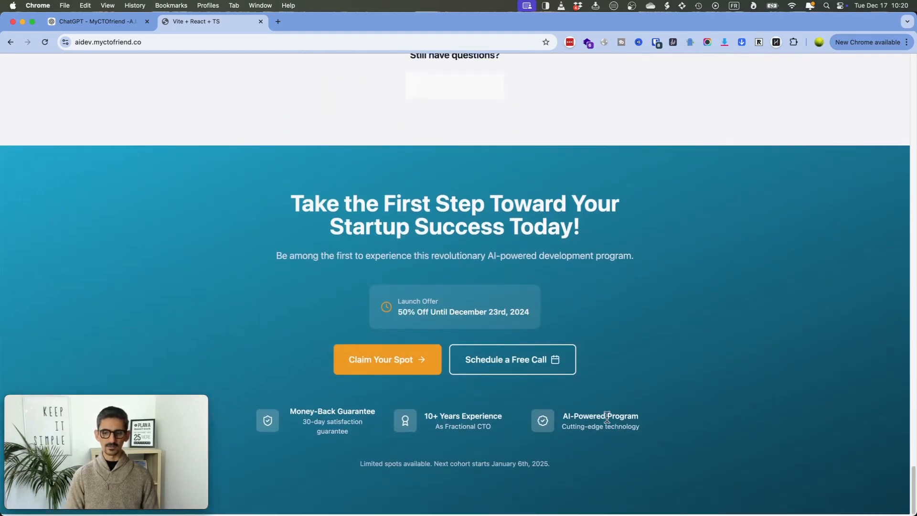